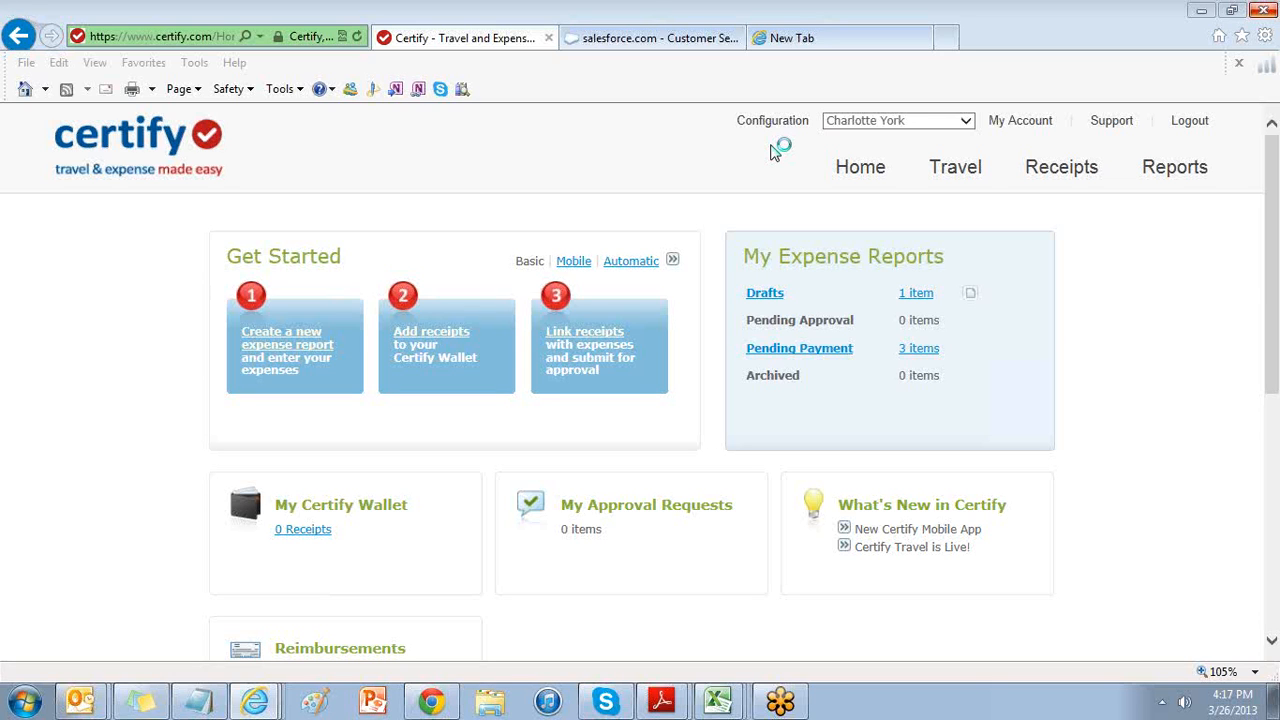
mouse_move(774, 152)
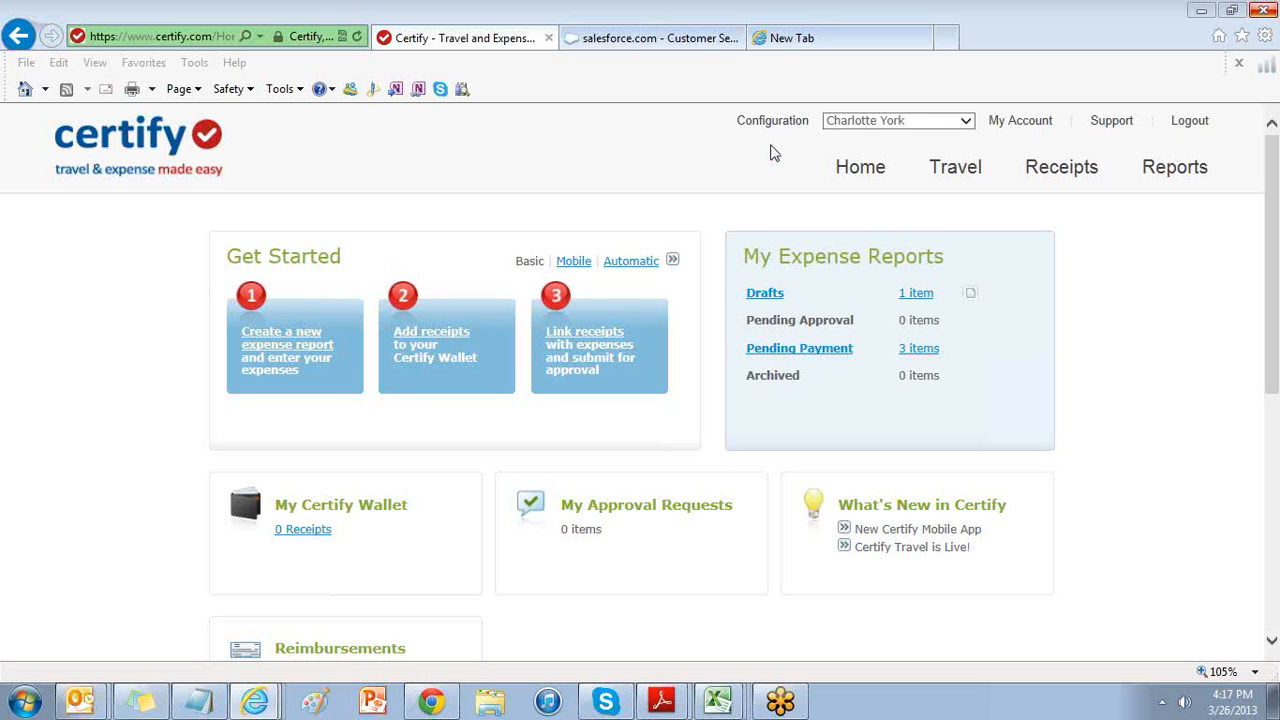
mouse_move(776, 120)
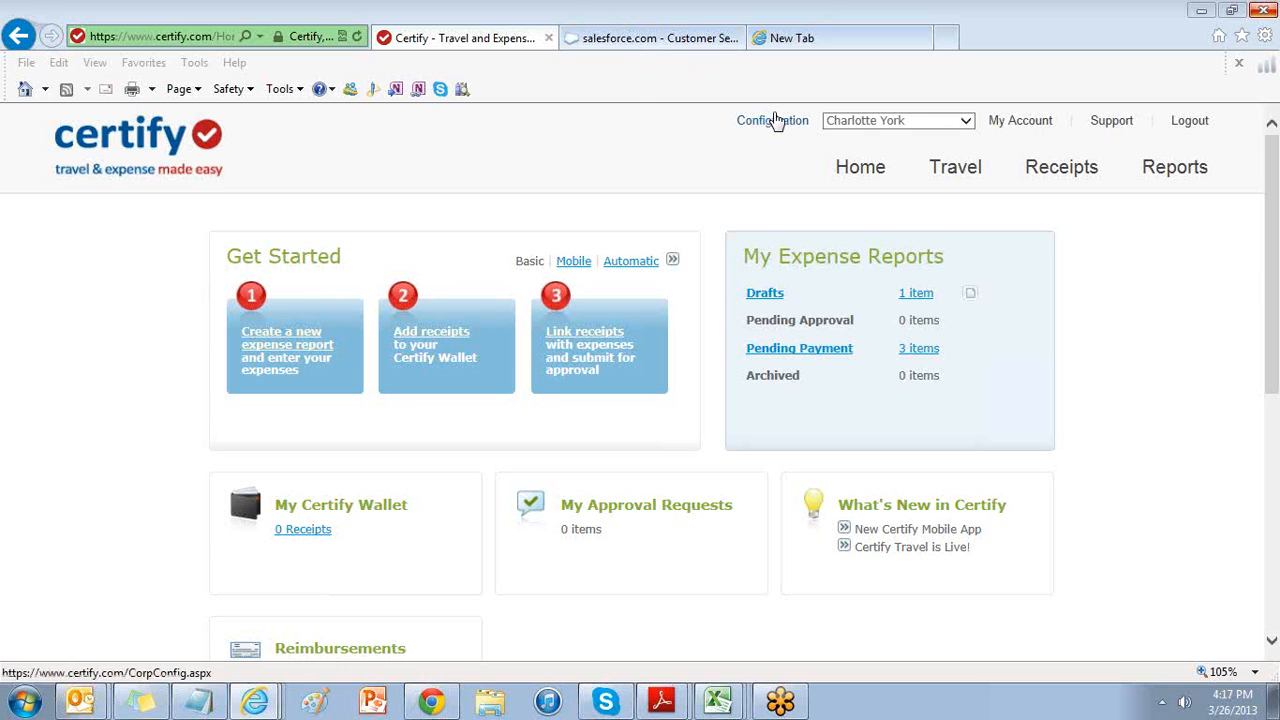
Go to the System Configuration page for the company account
click(772, 120)
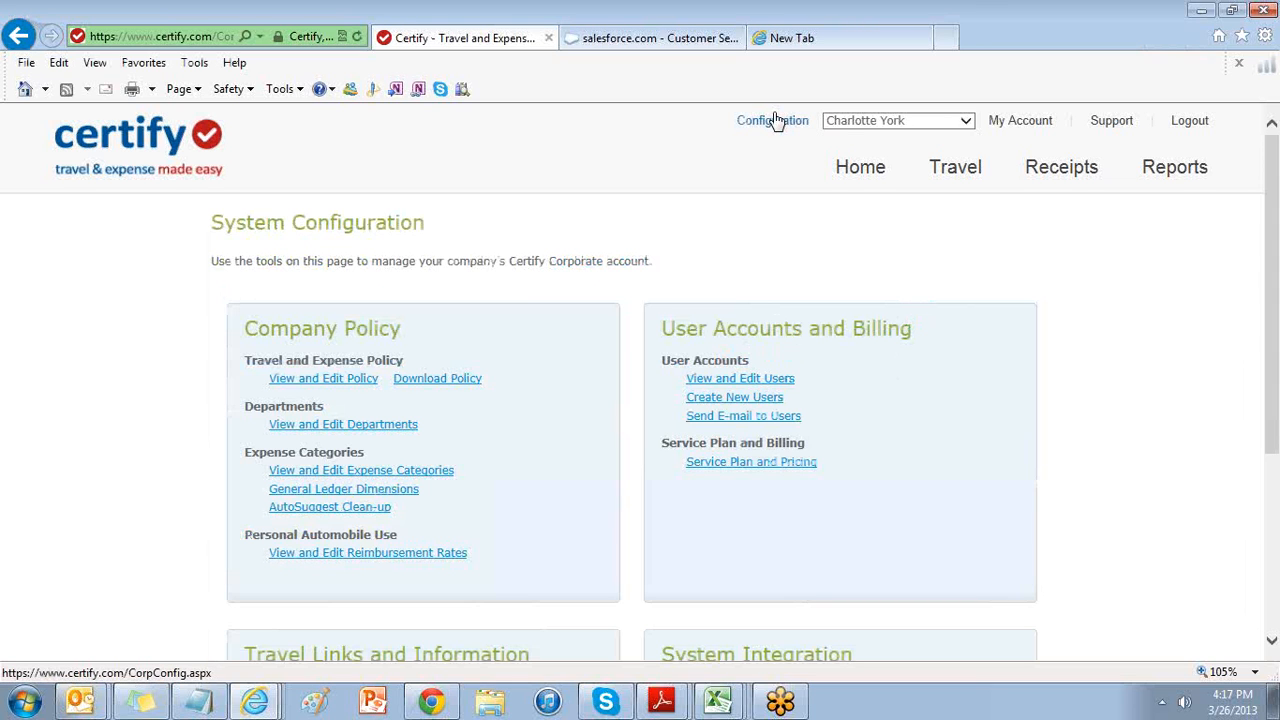
mouse_move(774, 120)
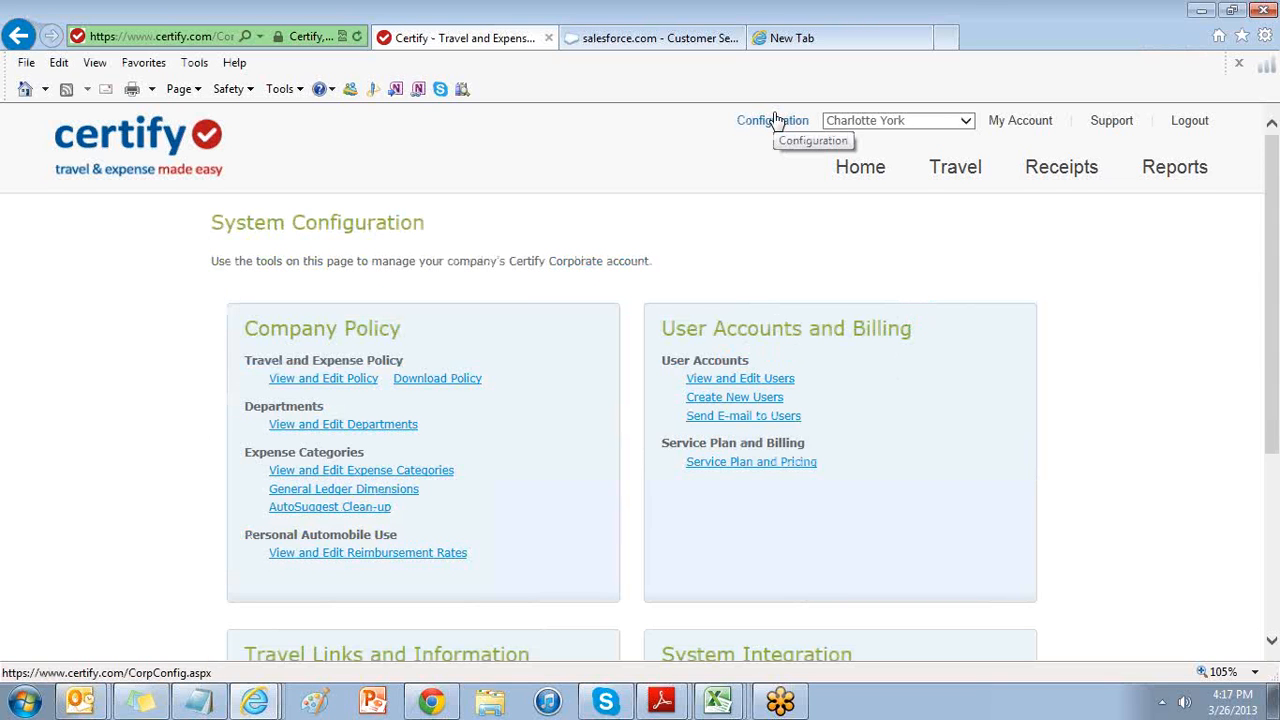
mouse_move(44, 356)
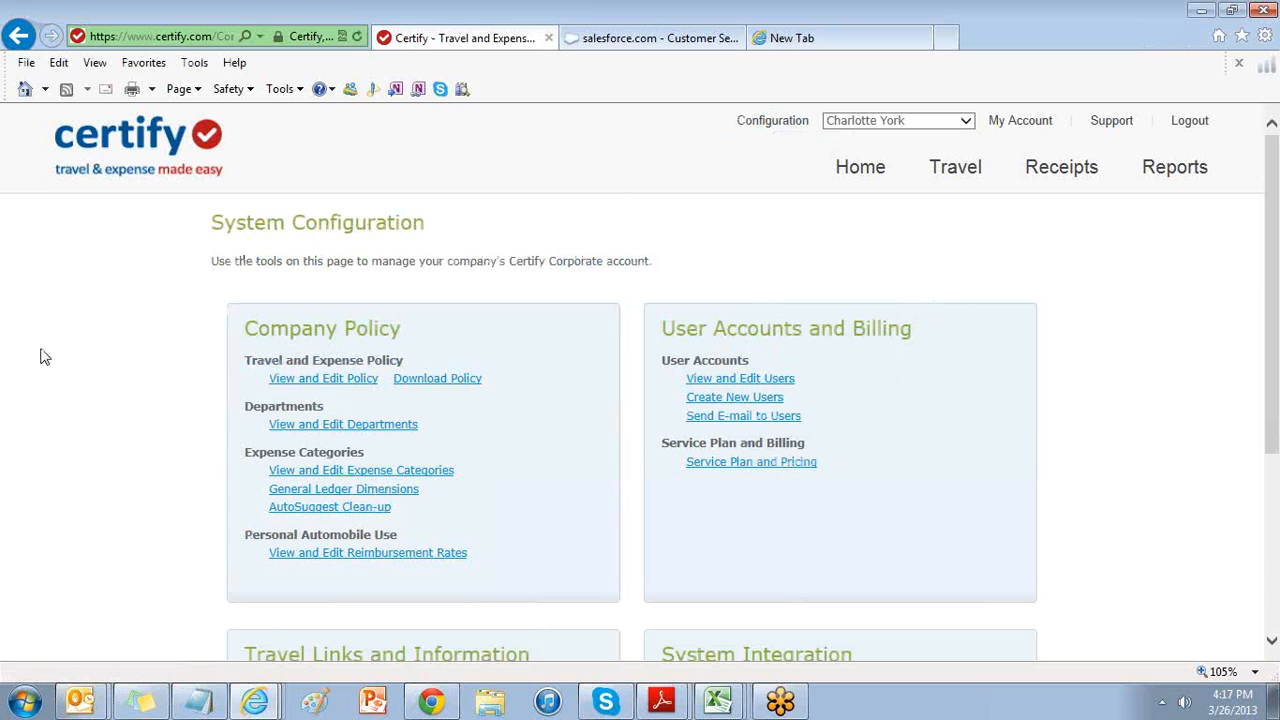
mouse_move(278, 390)
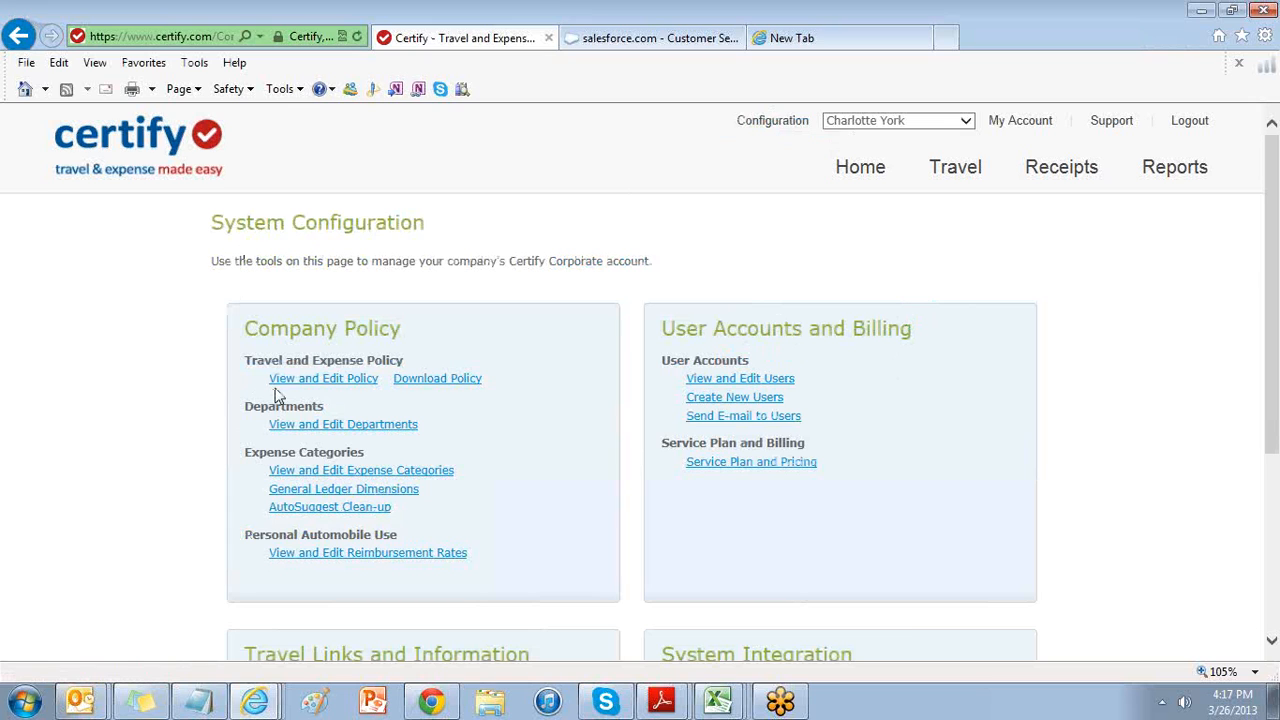
mouse_move(296, 384)
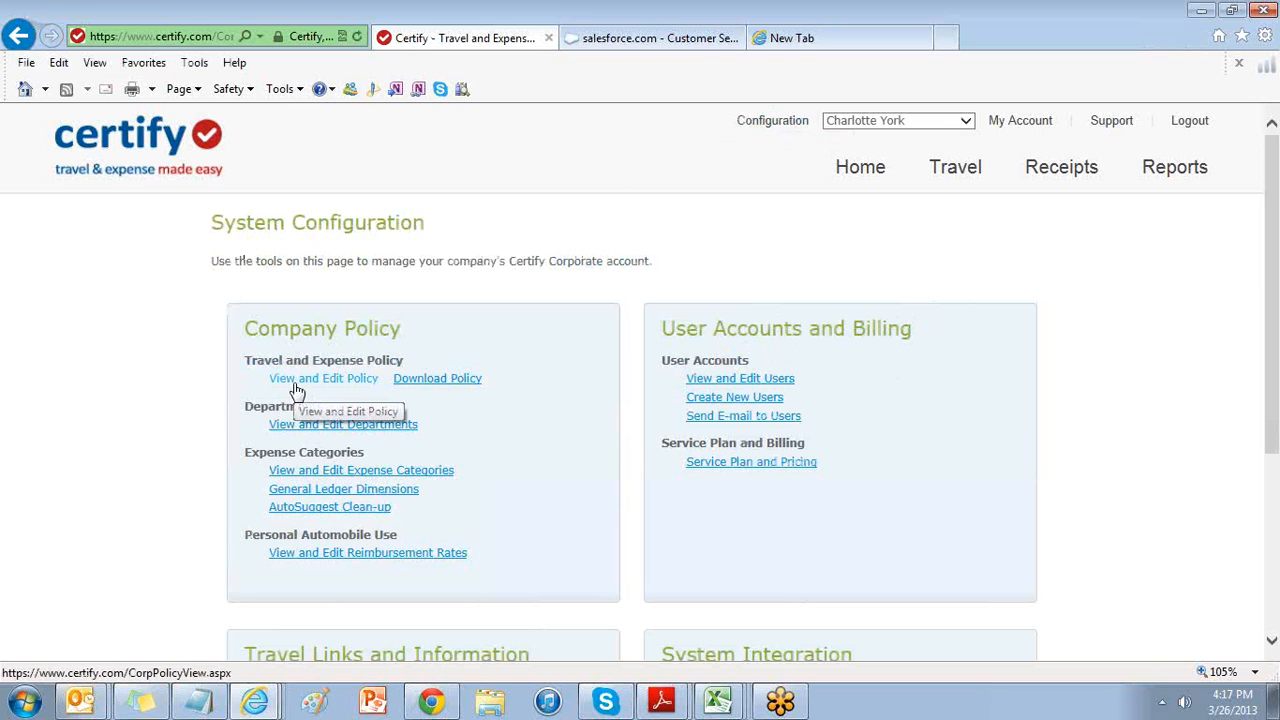
Open the Travel and Expense Policy from the Company Policy section for editing
click(324, 378)
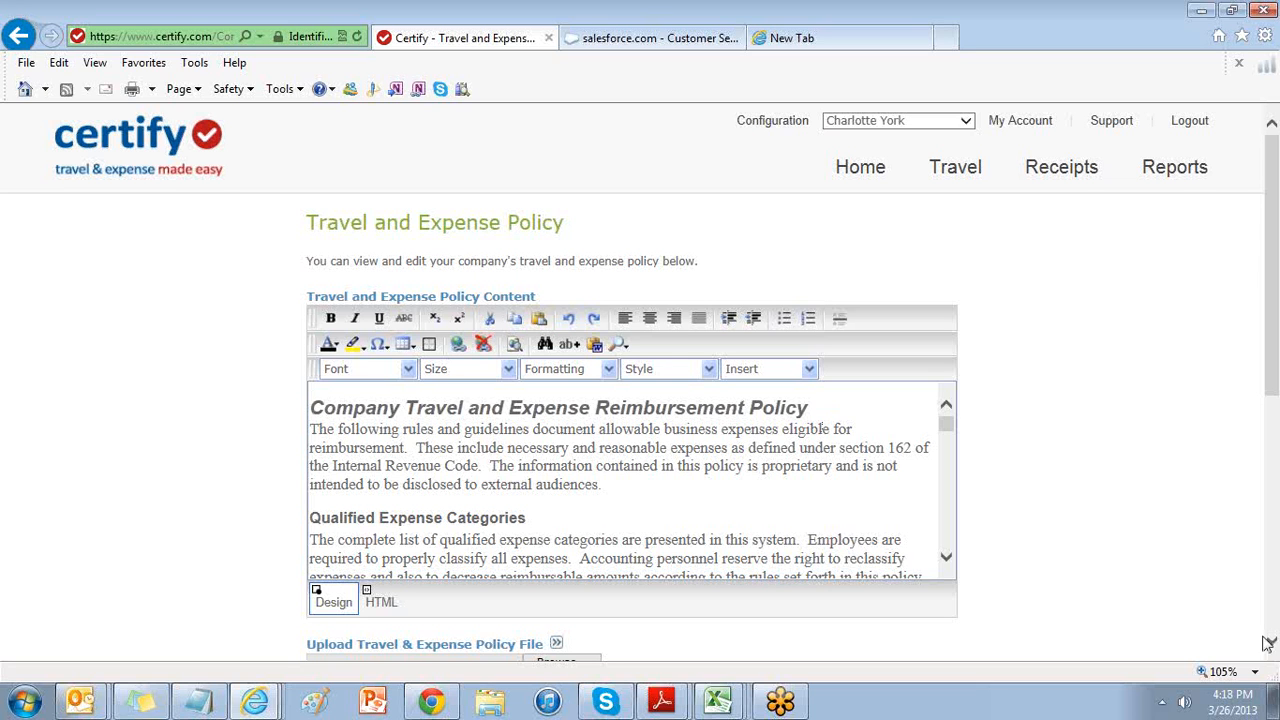
Set the Expense Submission Policy to flag expenses submitted more than 45 days after the transaction date
scroll(down, 3)
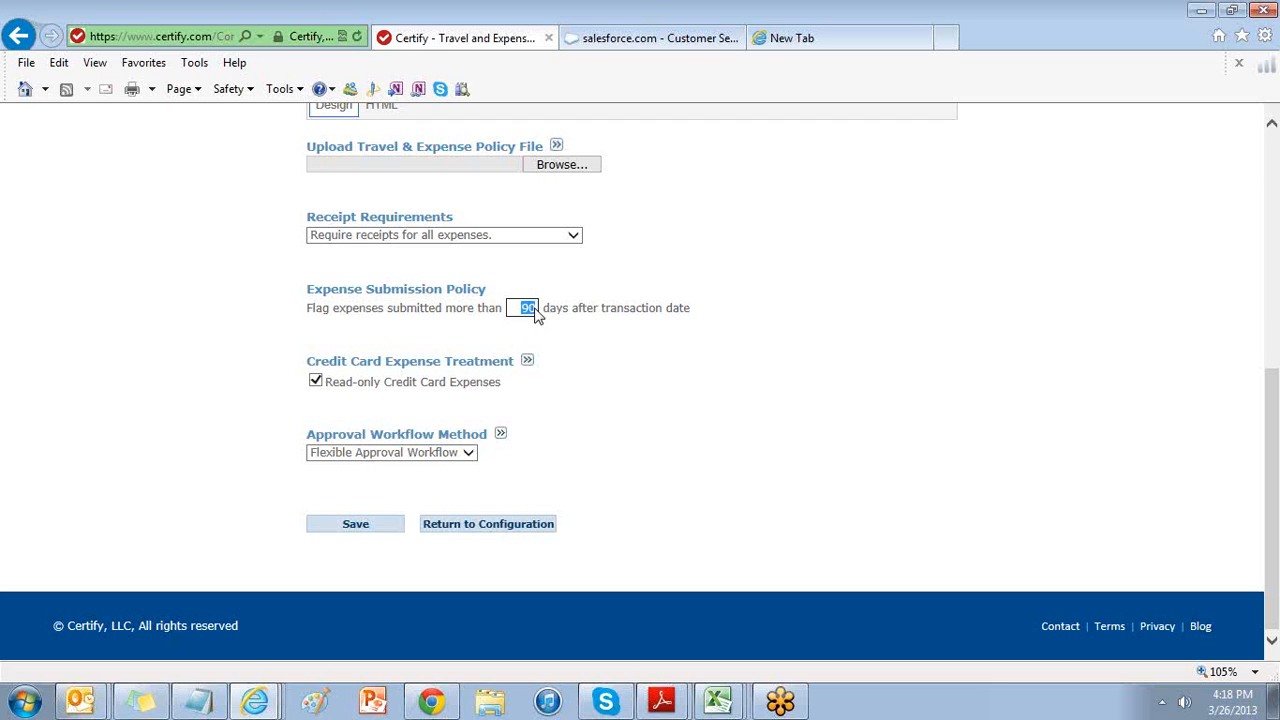
text(45)
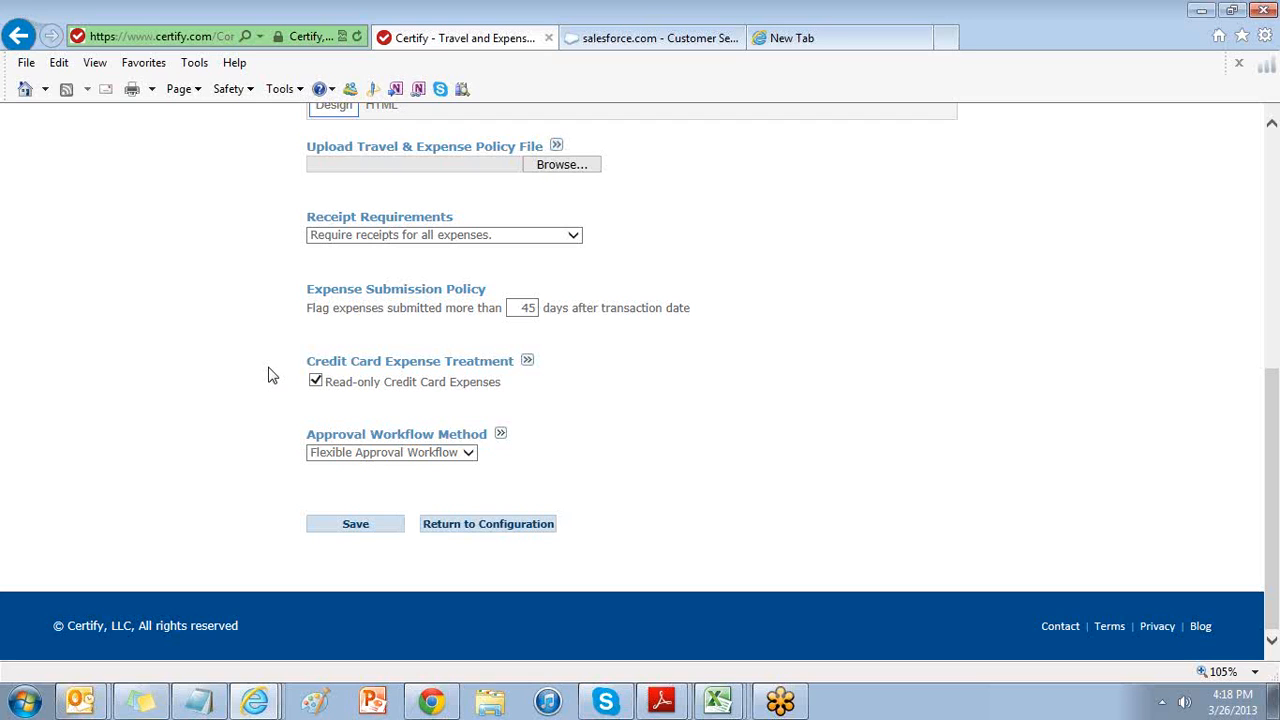
Clear Read-only Credit Card Expenses, keep Flexible Approval Workflow, and save the policy
click(316, 380)
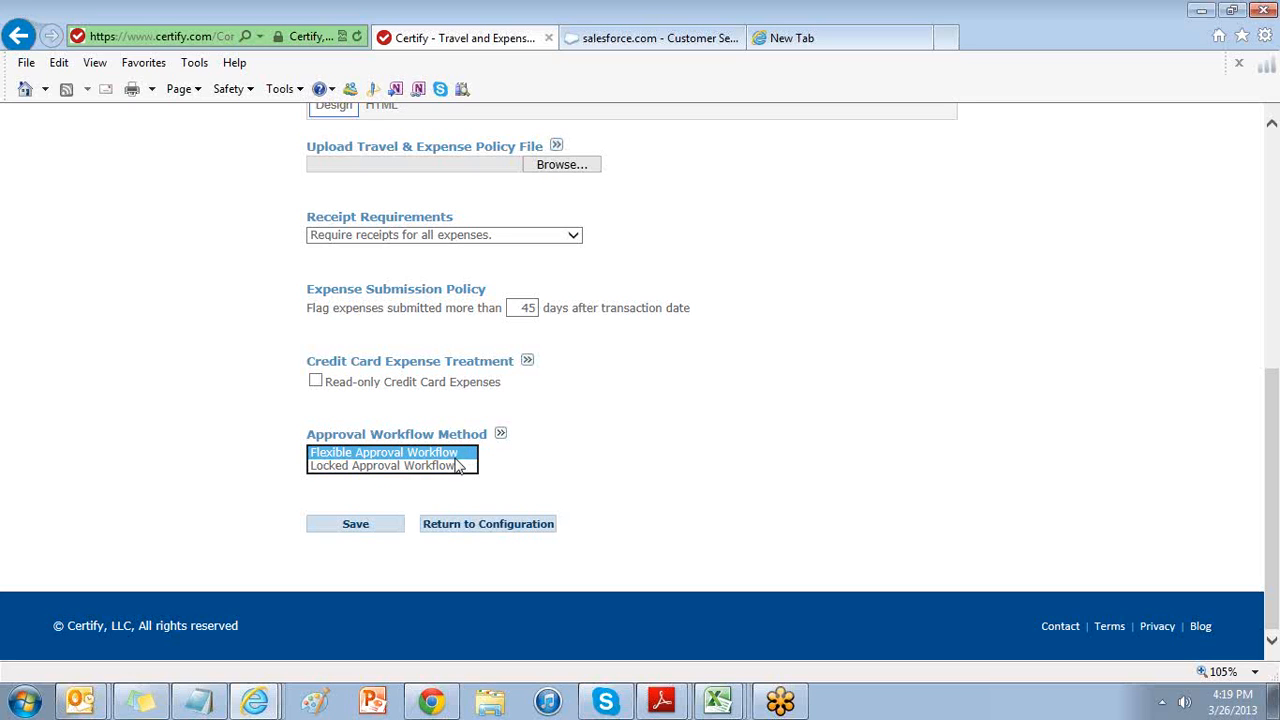
mouse_move(558, 472)
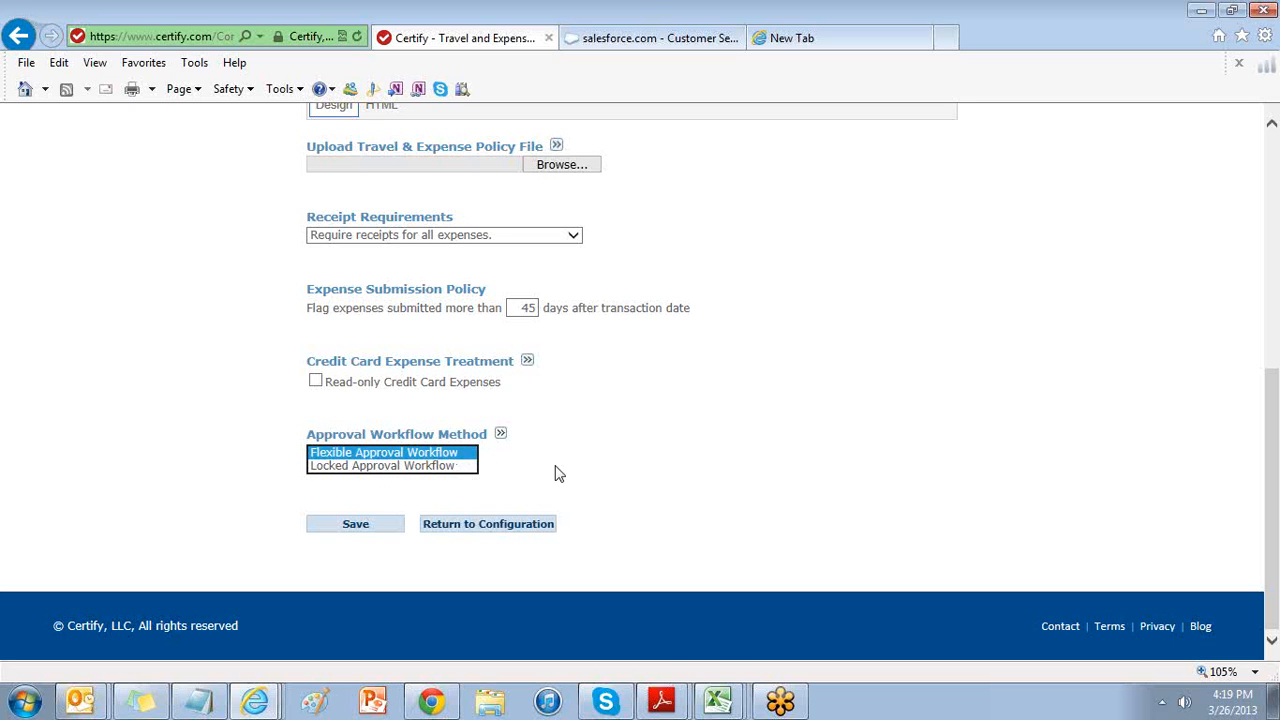
click(384, 452)
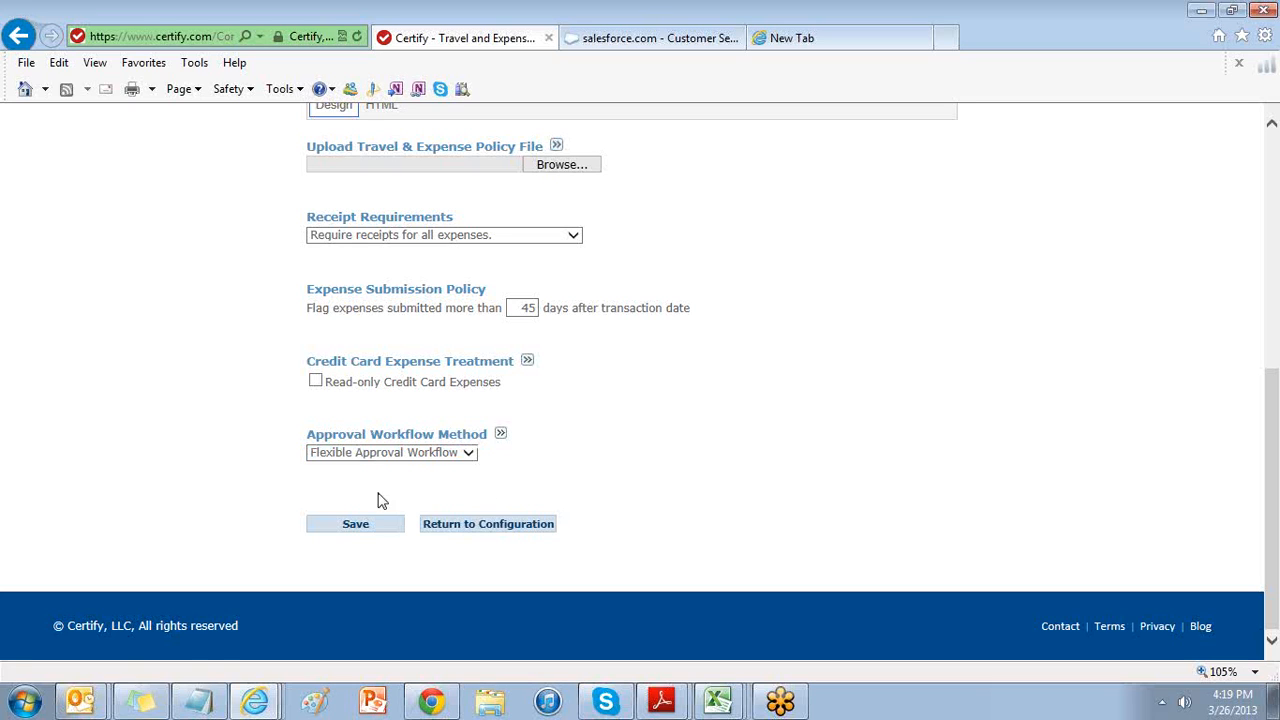
click(356, 524)
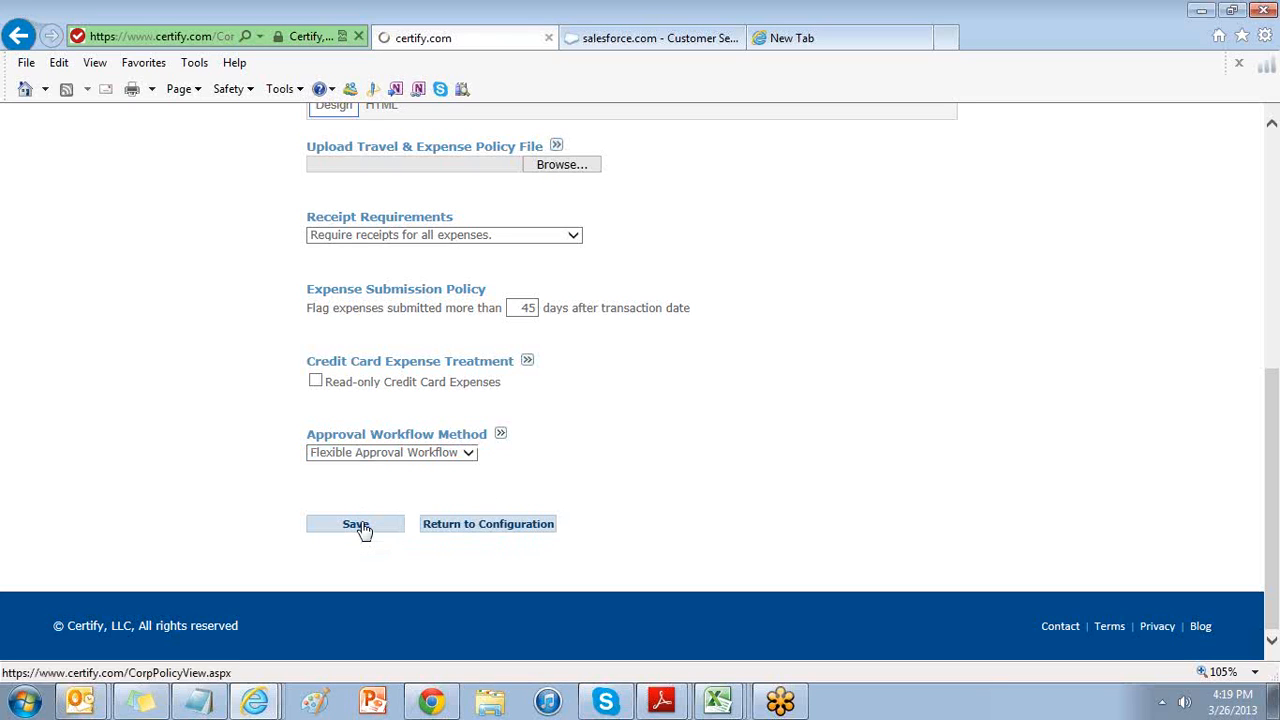
Let the policy page reload until 'Your changes have been saved' is confirmed
click(356, 524)
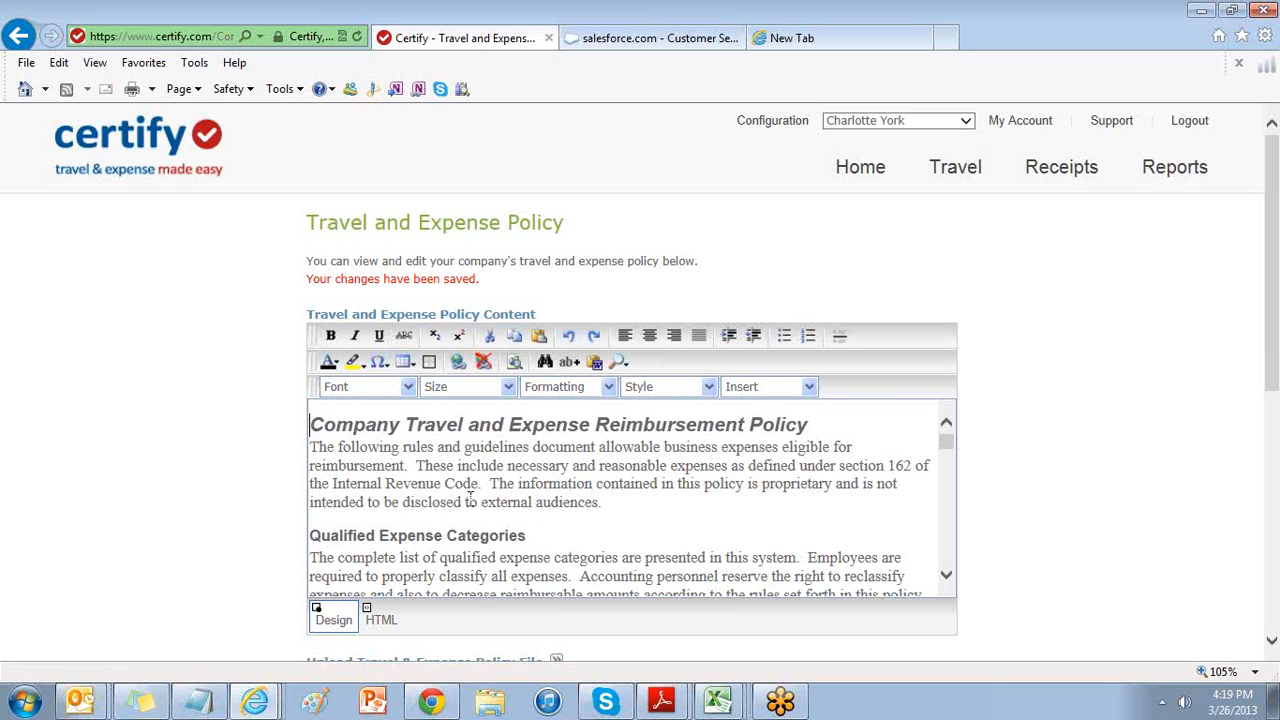
mouse_move(1204, 332)
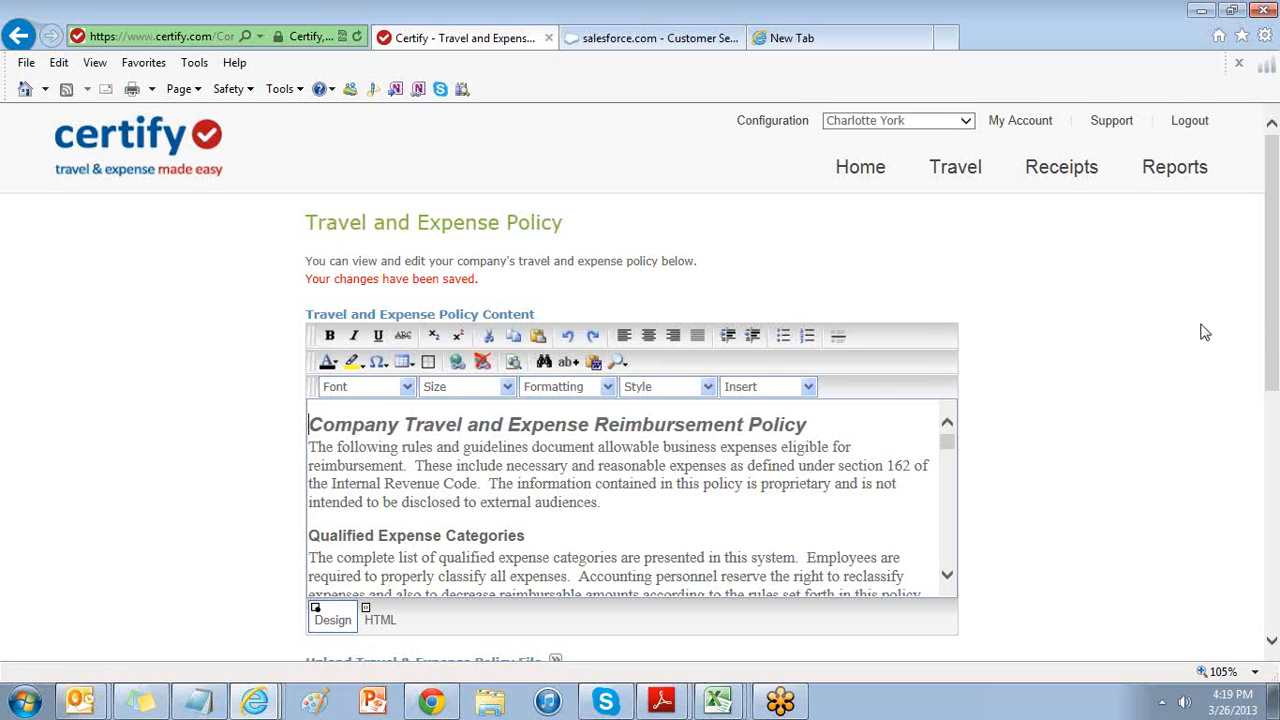
mouse_move(1112, 124)
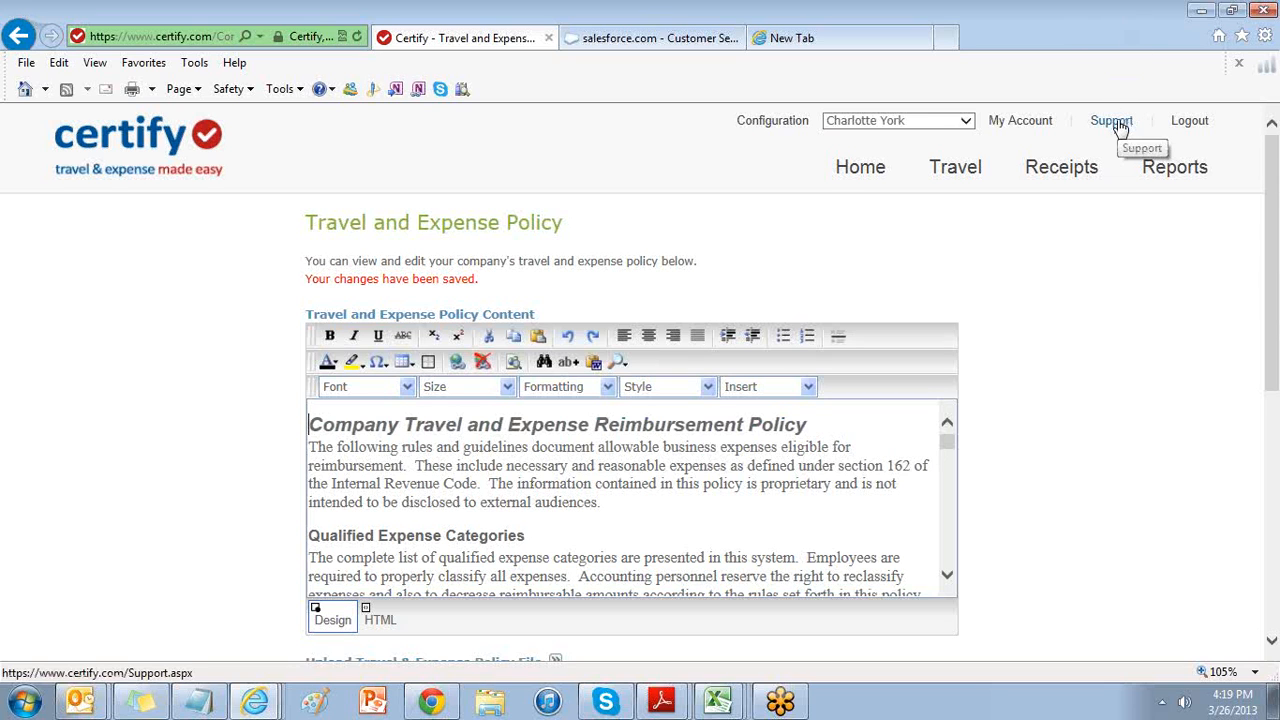
Go to the Support page with FAQs and the system administrator's contact details
click(1112, 120)
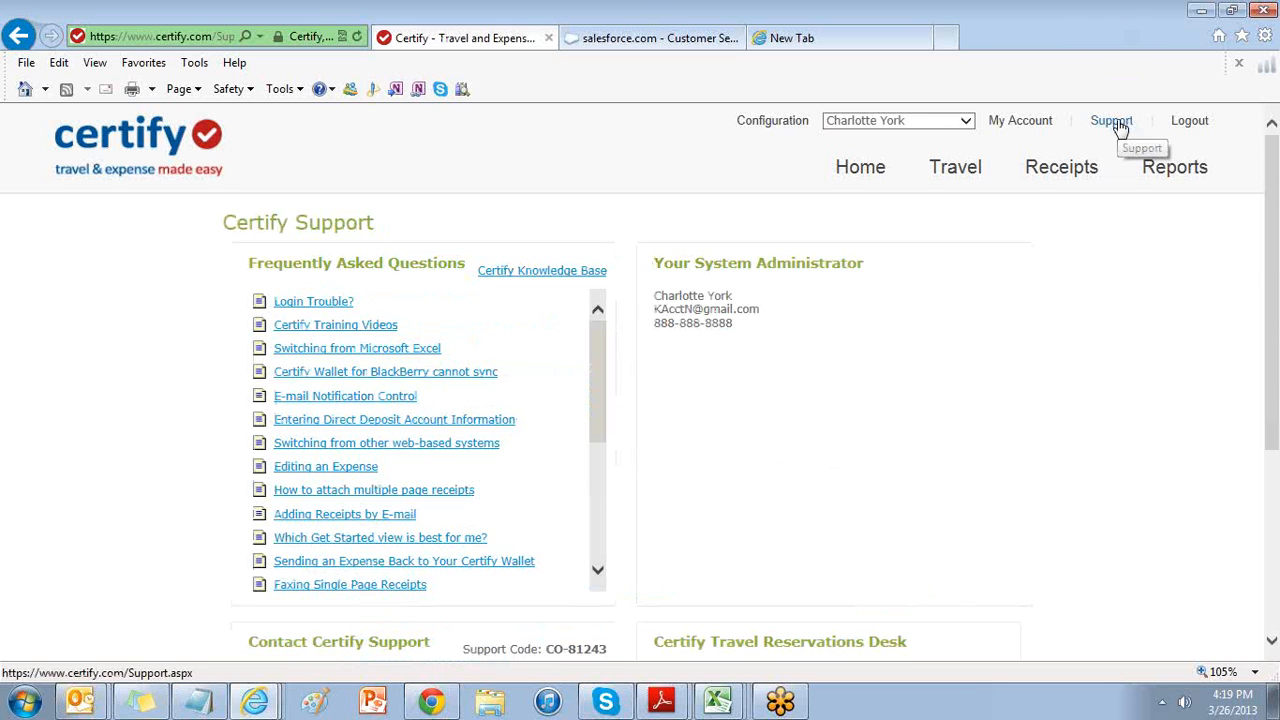
mouse_move(1036, 218)
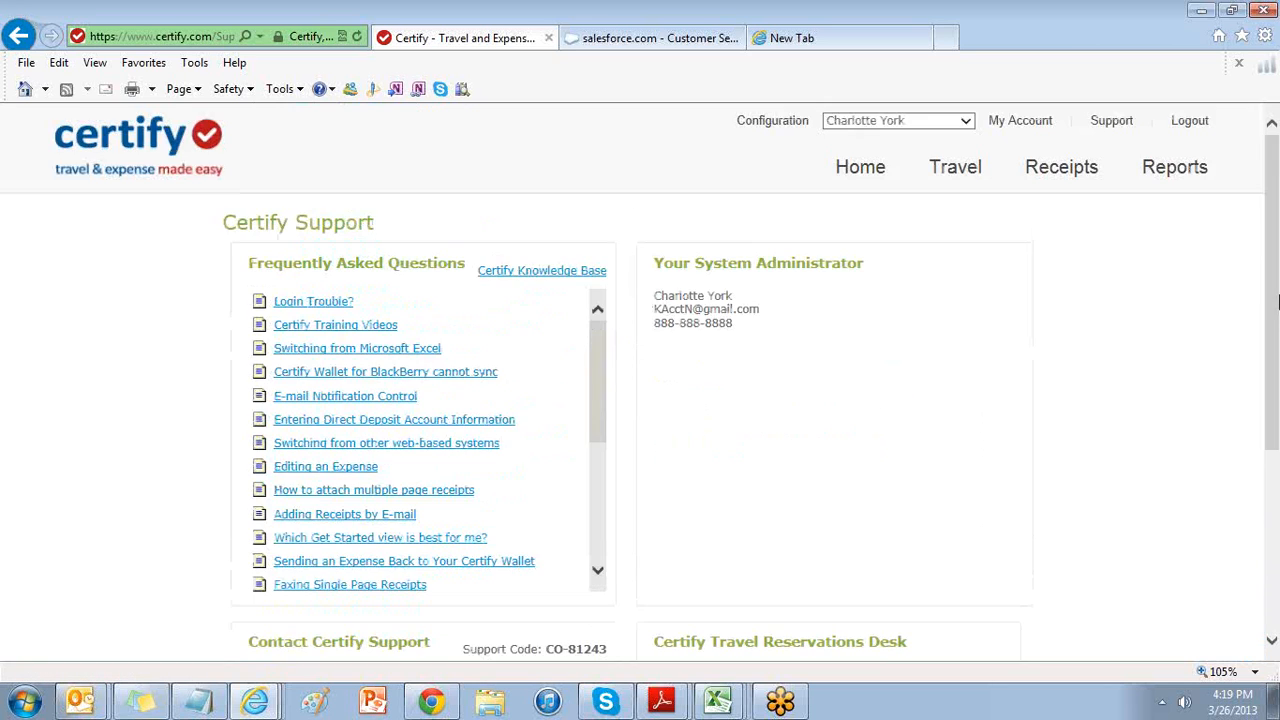
mouse_move(1036, 104)
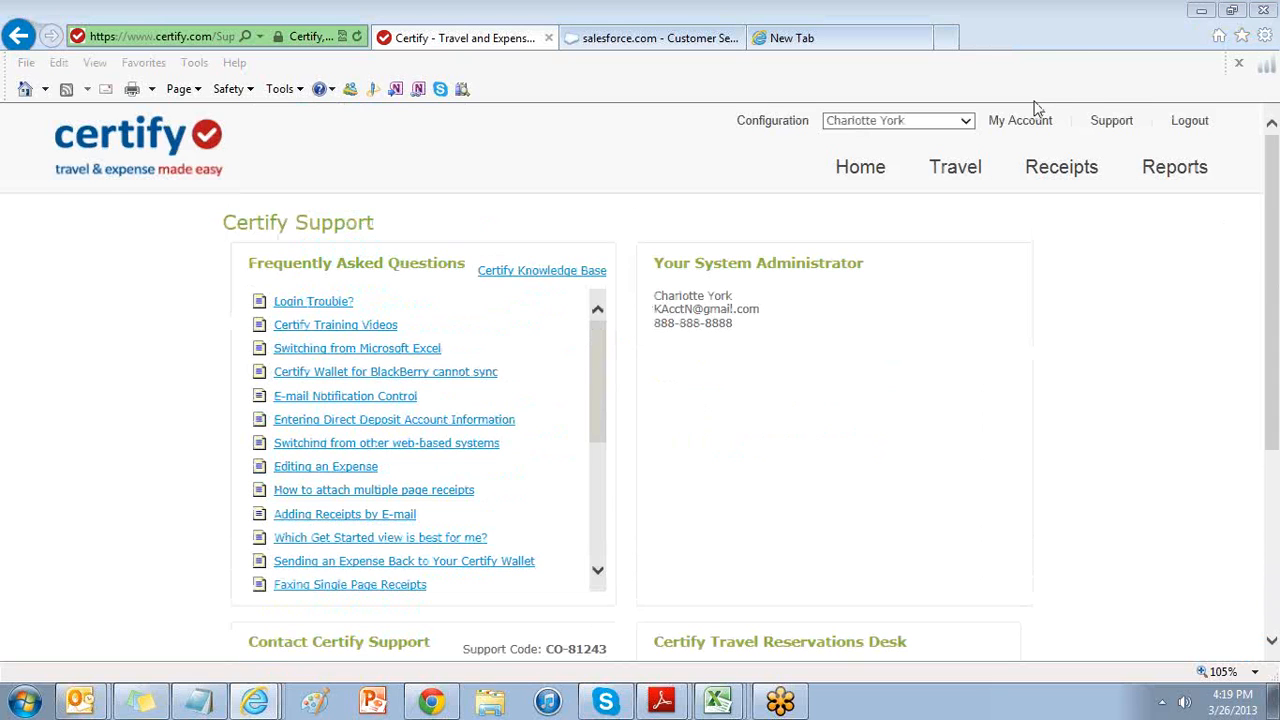